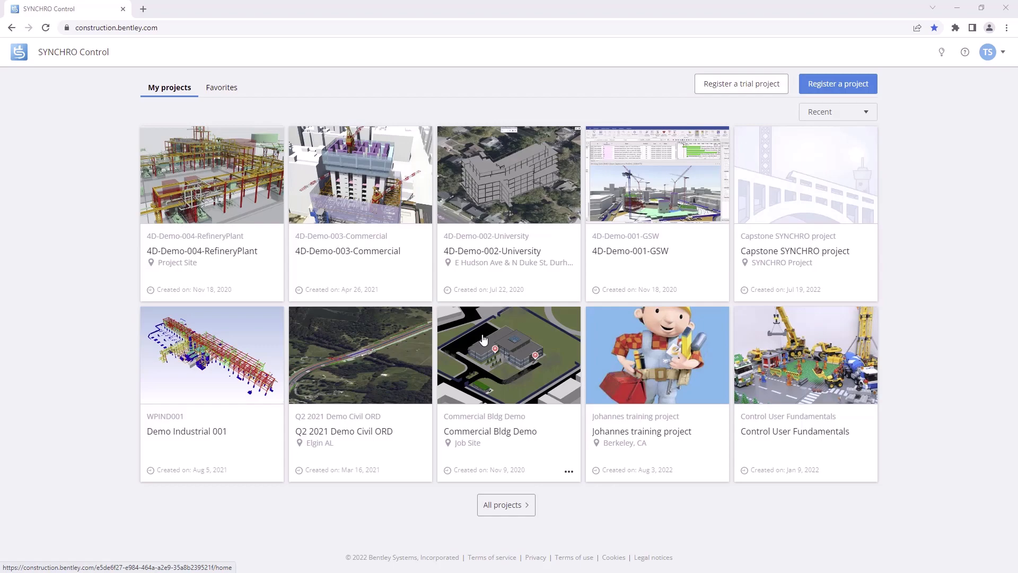
pyautogui.moveTo(740, 83)
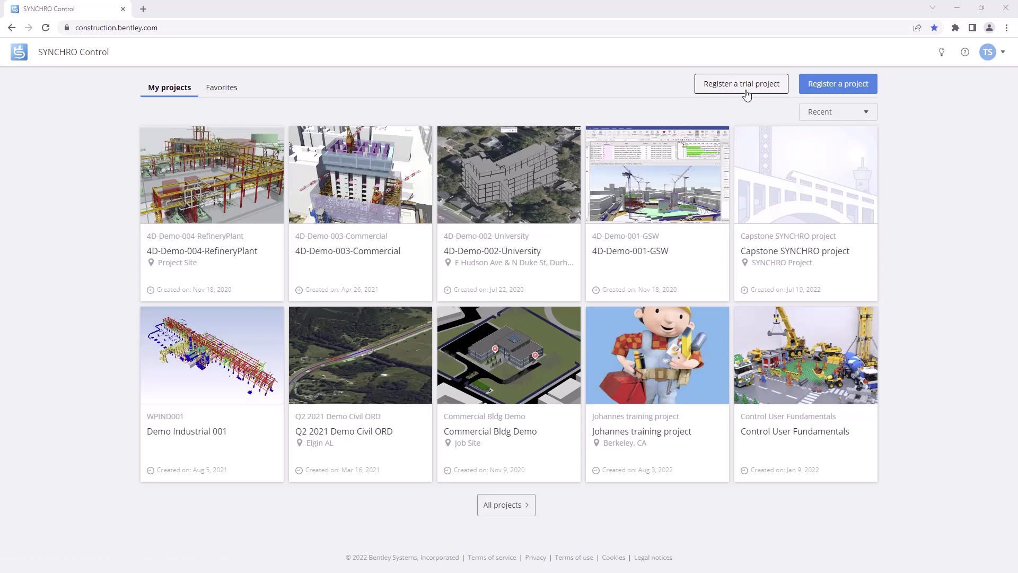
# Step: Register a trial project named 'SYNCHRO Trial Project' and open its home page
pyautogui.click(741, 84)
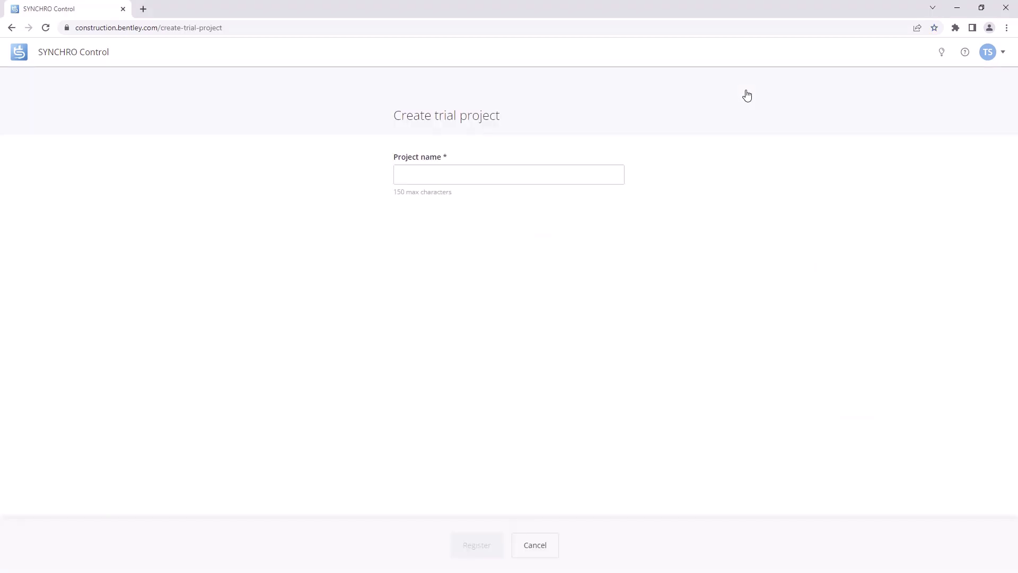
pyautogui.write('SYNCHRO Tri')
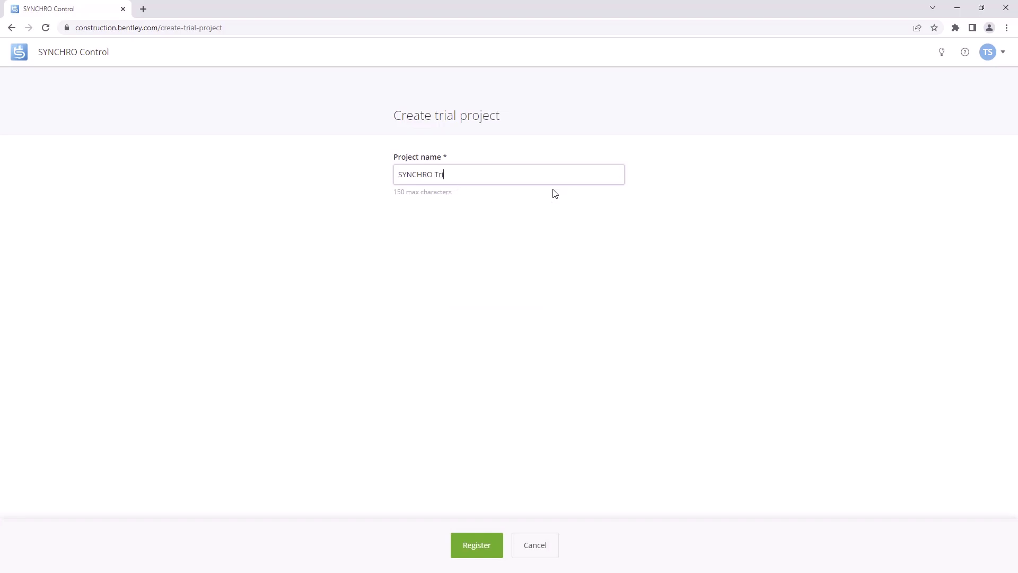
pyautogui.write('al Proj')
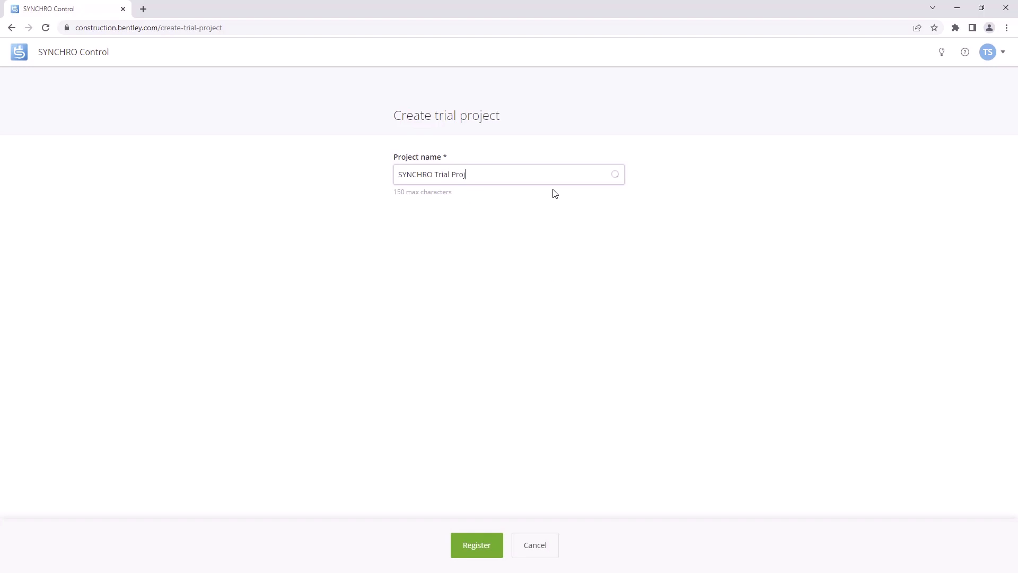
pyautogui.write('ect')
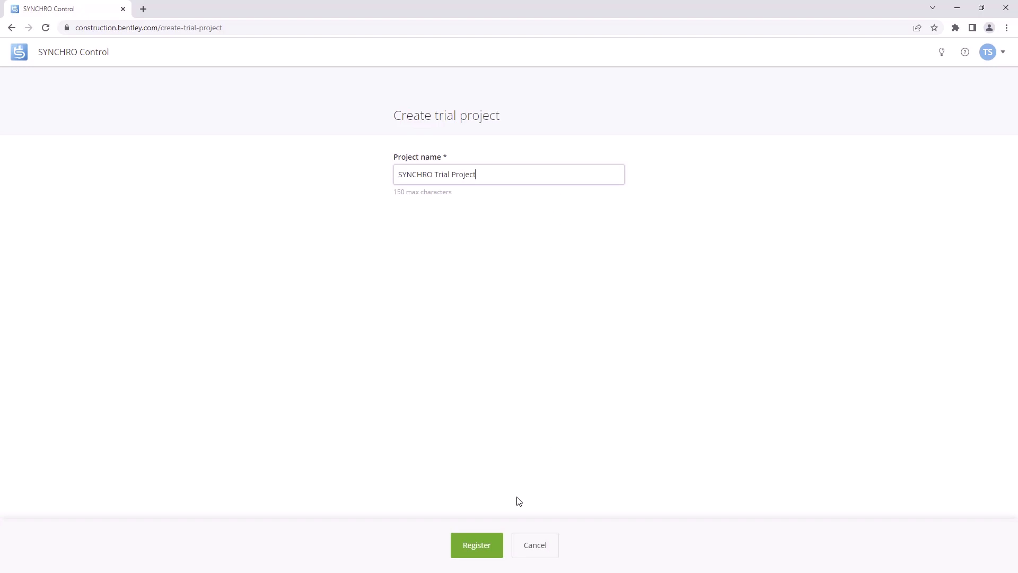
pyautogui.click(476, 545)
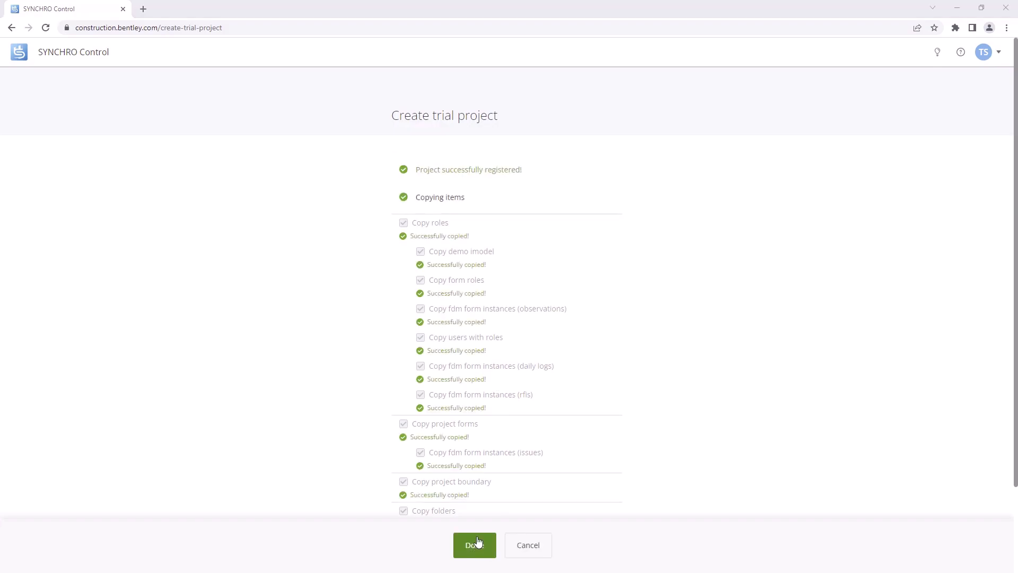
pyautogui.click(474, 545)
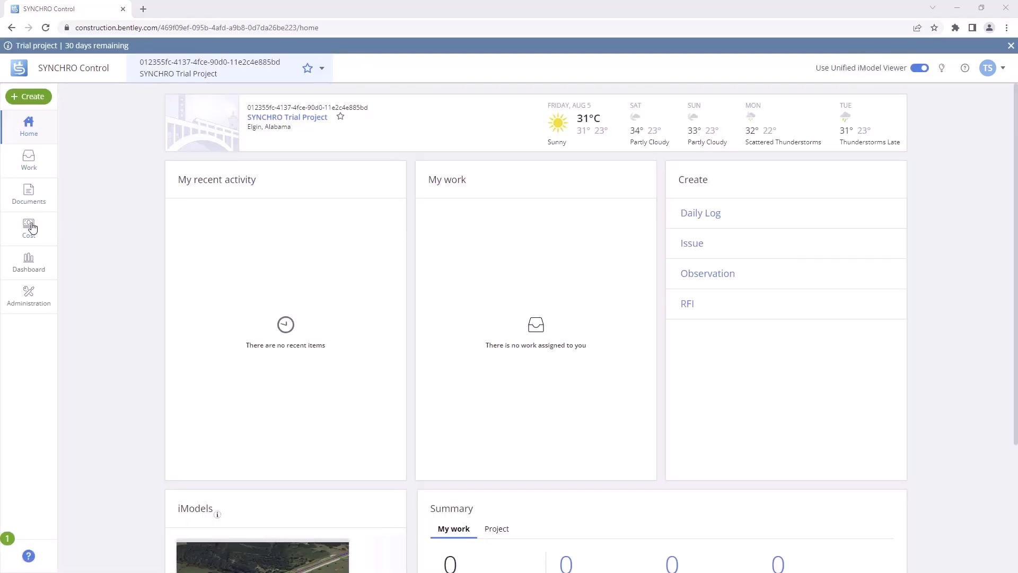
pyautogui.moveTo(29, 266)
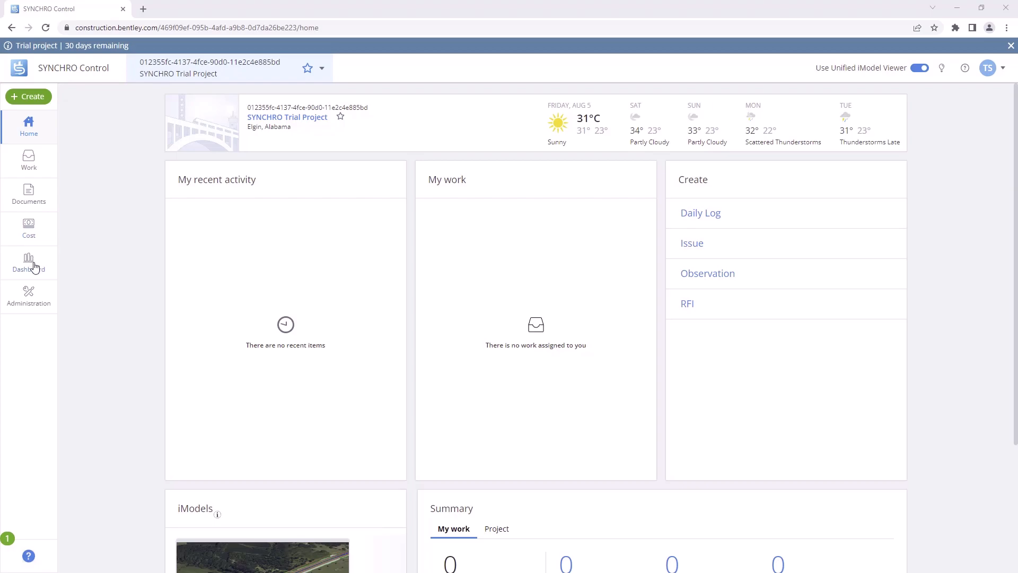
# Step: Browse the sample Daily Log entries, then the Design Documents folder of PDF drawings
pyautogui.click(29, 295)
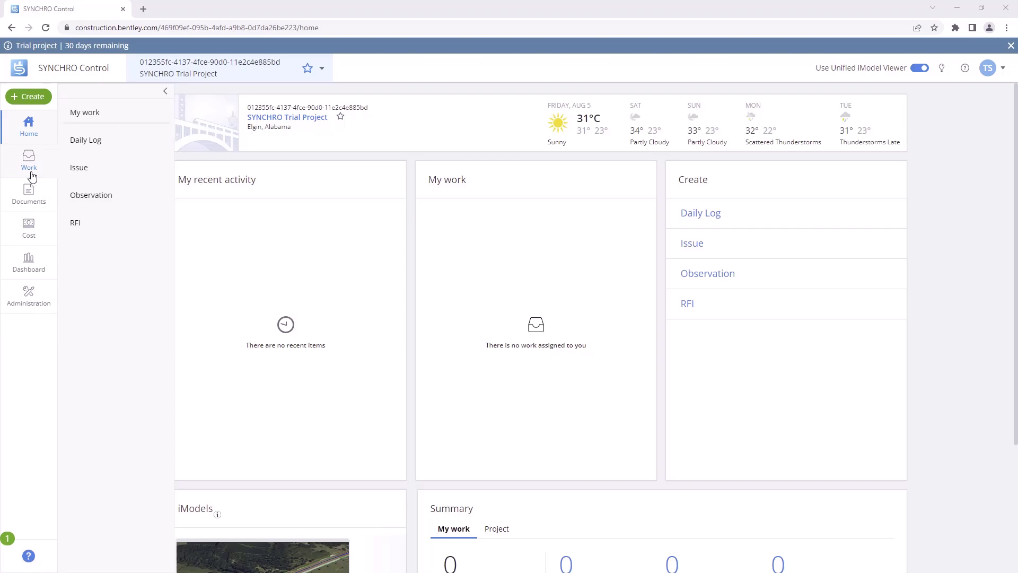
pyautogui.click(85, 140)
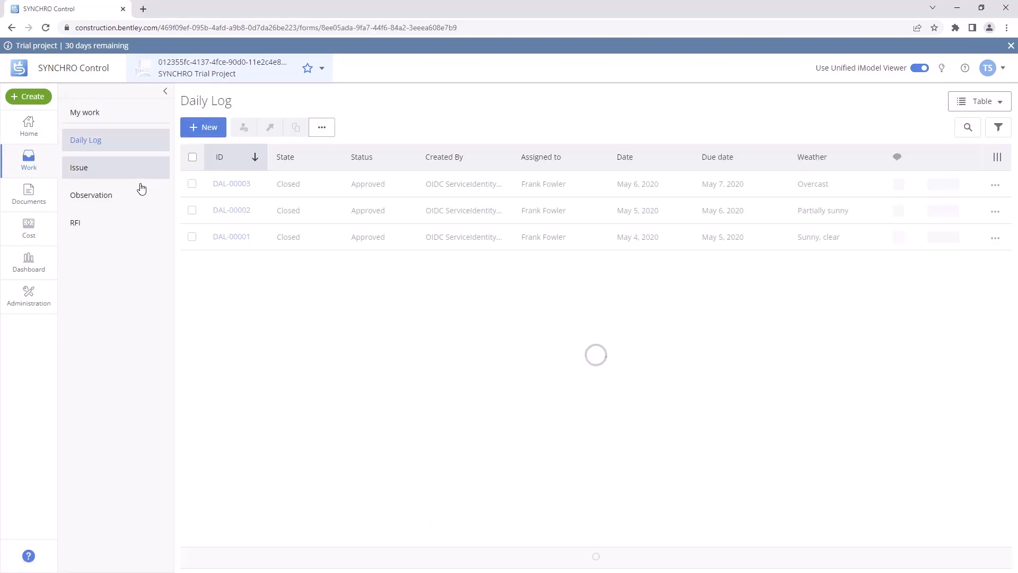
pyautogui.click(29, 194)
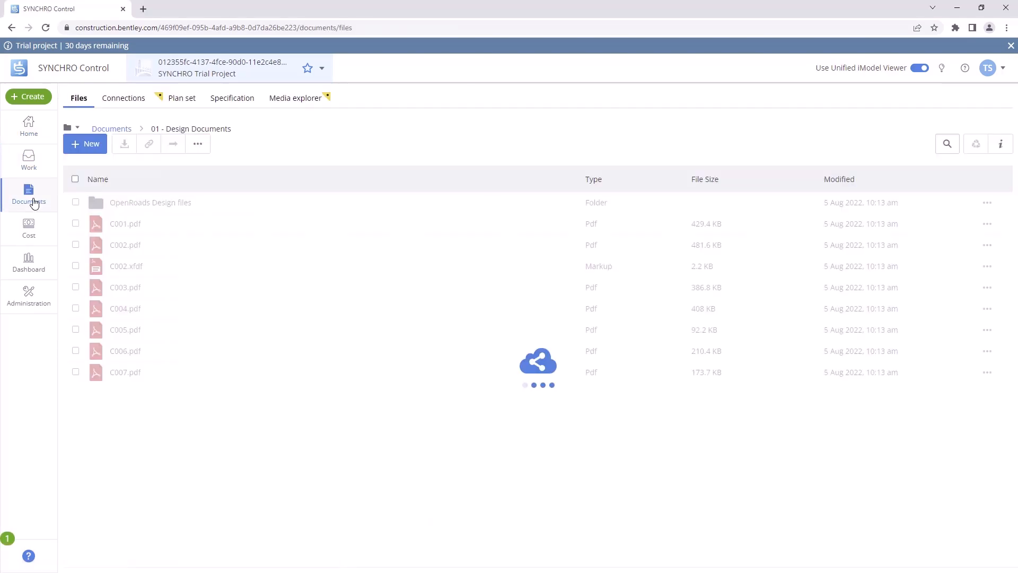